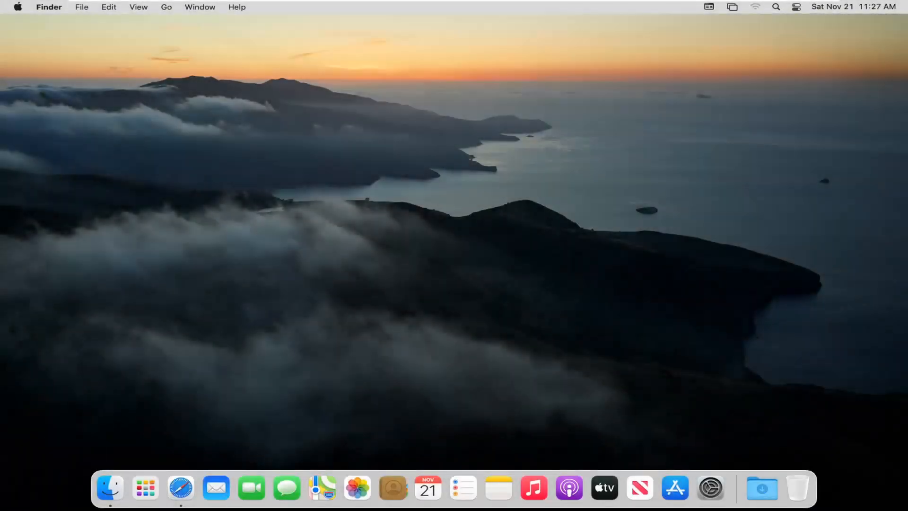
mouse_move(635, 220)
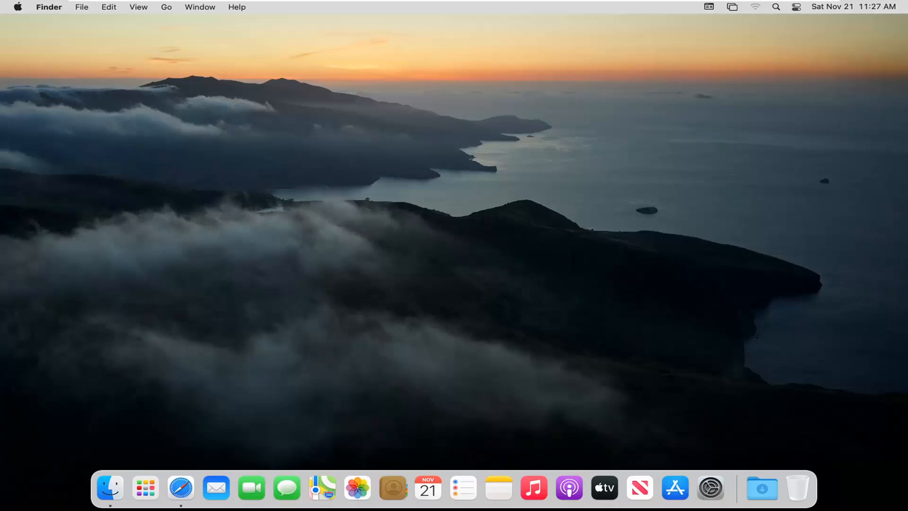
mouse_move(698, 278)
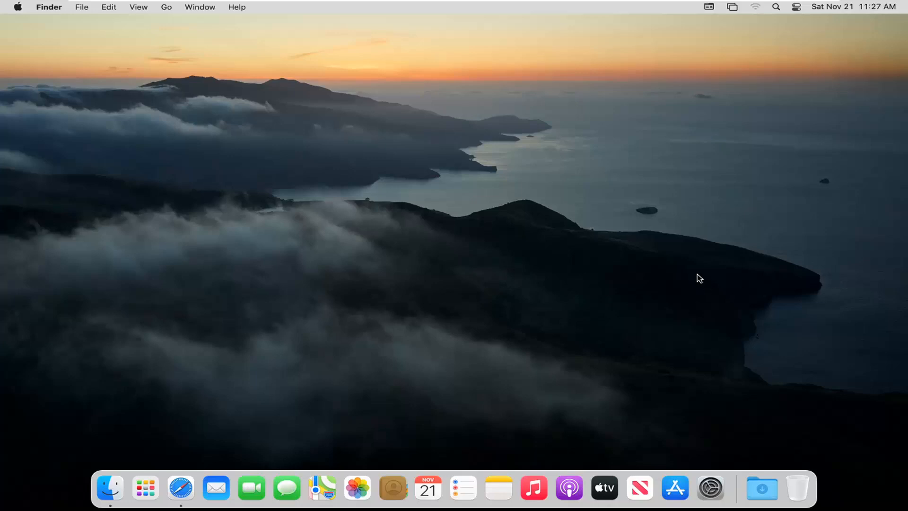
mouse_move(675, 385)
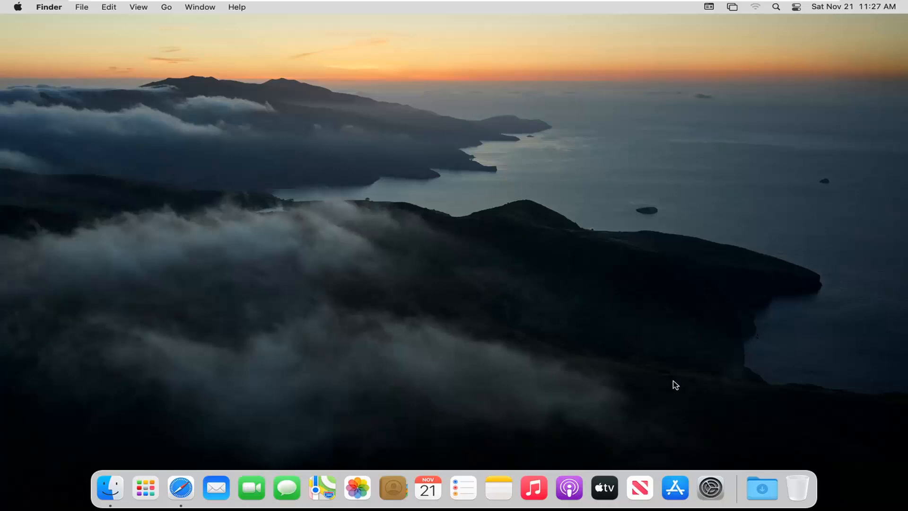
mouse_move(689, 450)
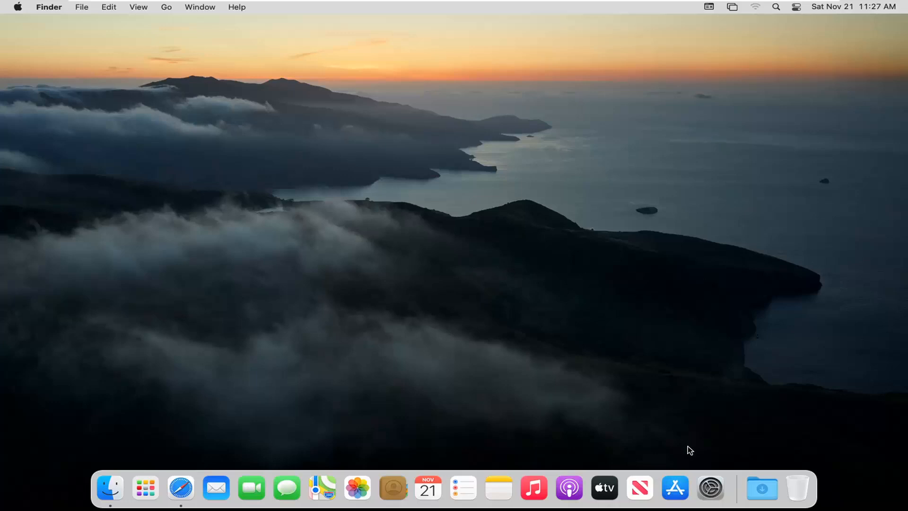
mouse_move(746, 480)
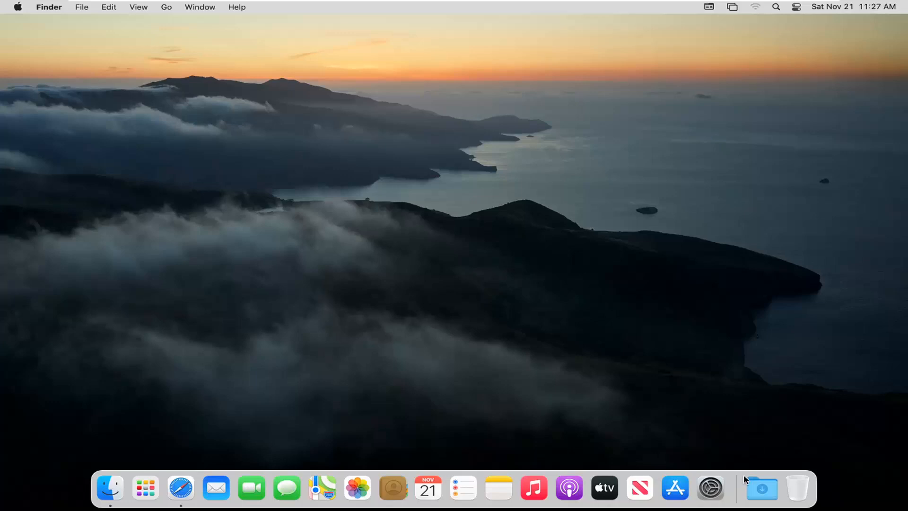
mouse_move(710, 487)
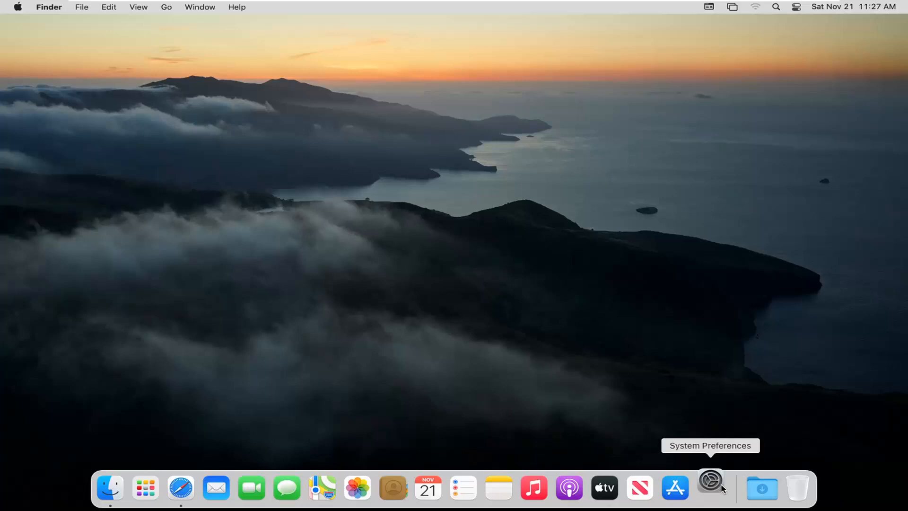
Unlock the Energy Saver pane with the account password so its settings become editable.
click(709, 480)
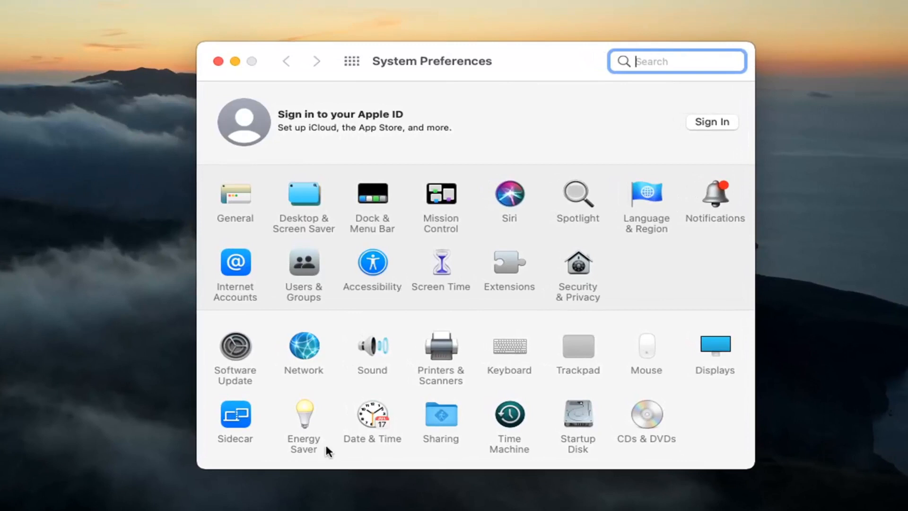
click(304, 414)
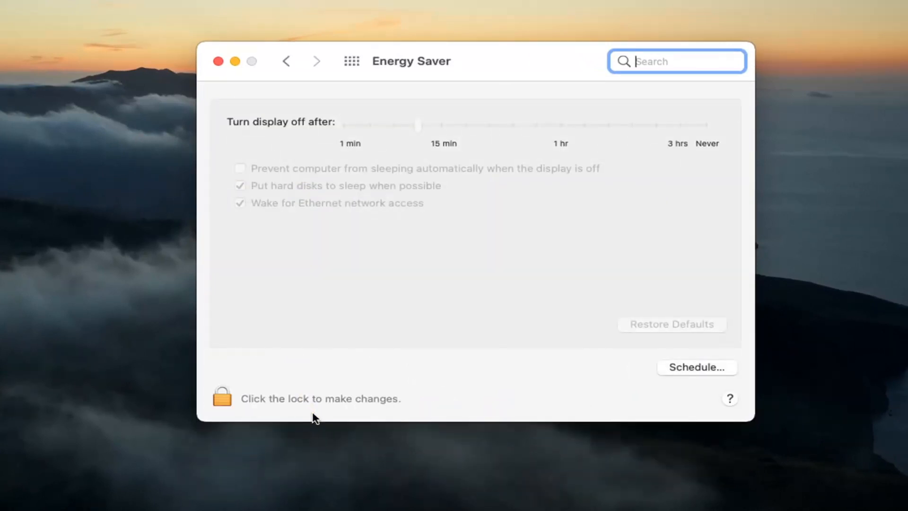
mouse_move(359, 404)
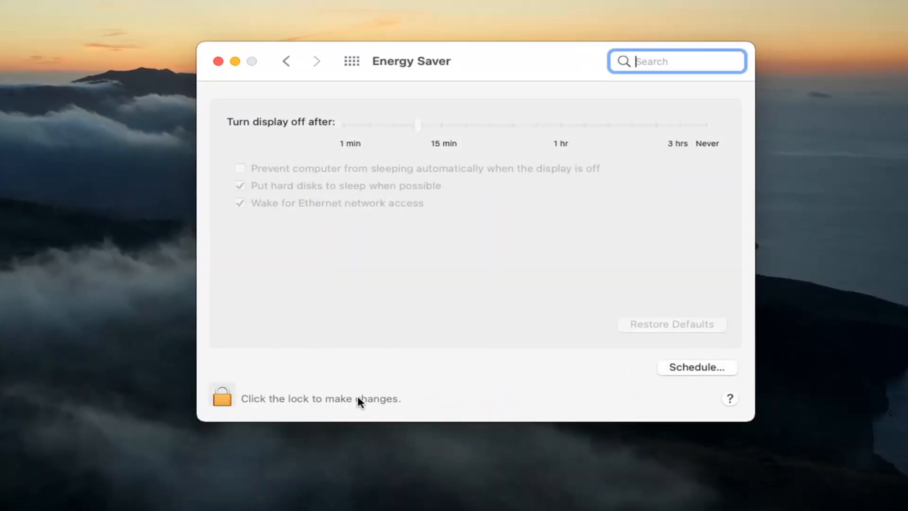
click(221, 398)
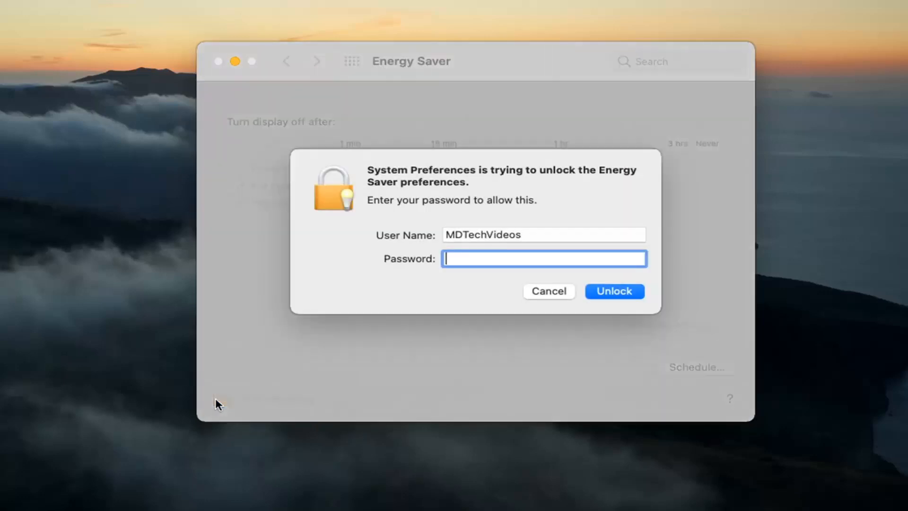
text(password)
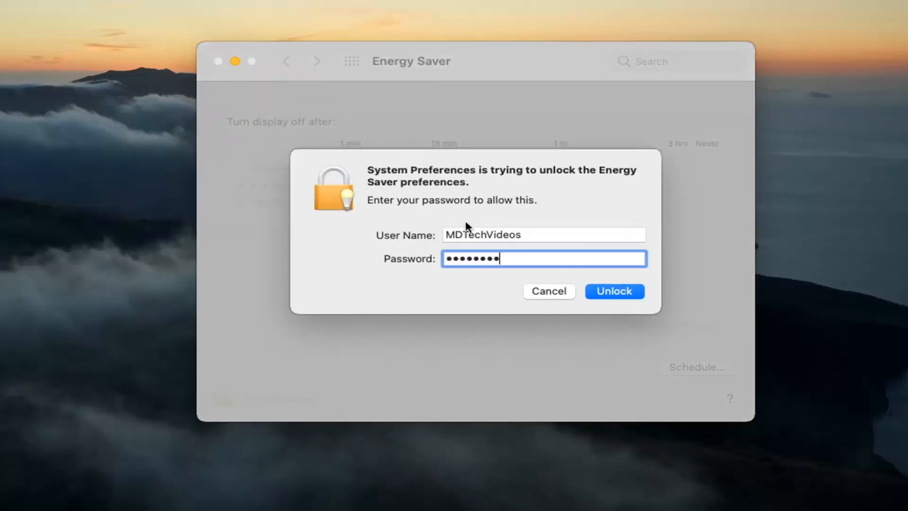
click(613, 290)
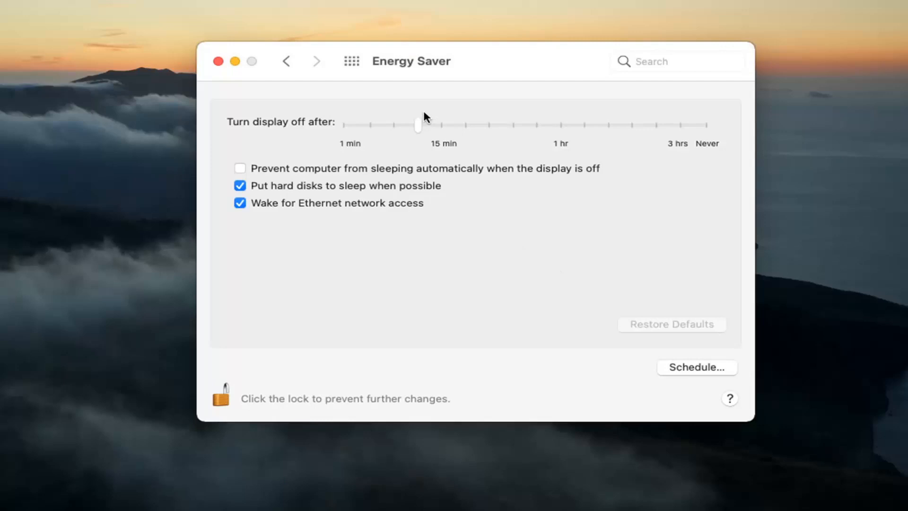
Try display-off delays around 1 hr 53 min, 15 min and 11 min, ending on a long delay.
drag(417, 125, 644, 125)
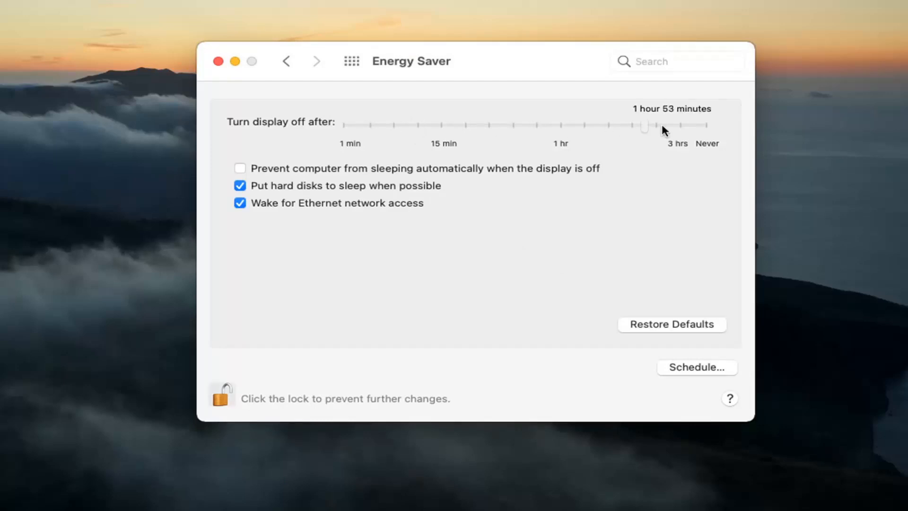
drag(643, 125, 443, 124)
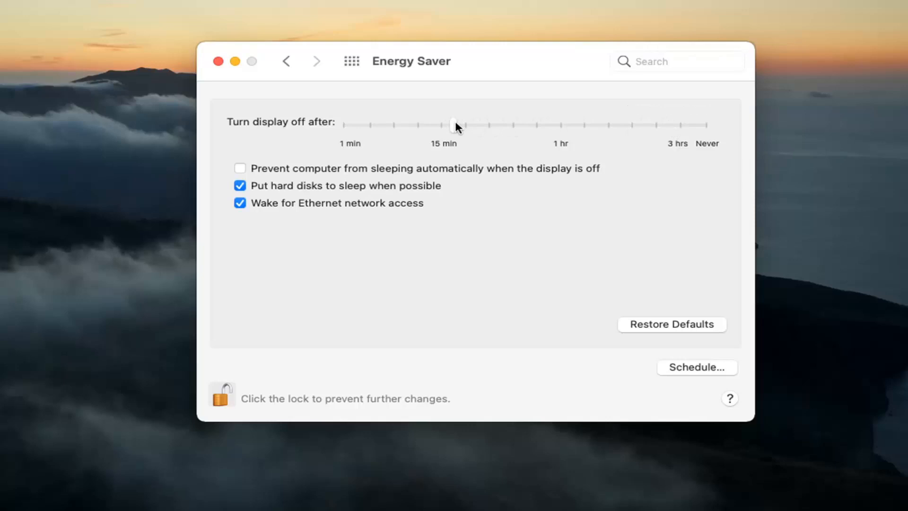
drag(454, 125, 422, 125)
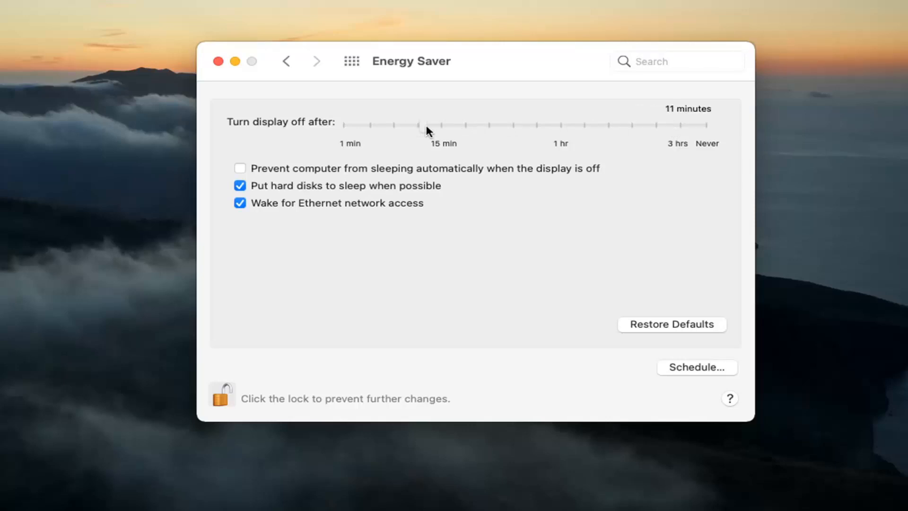
drag(420, 125, 653, 125)
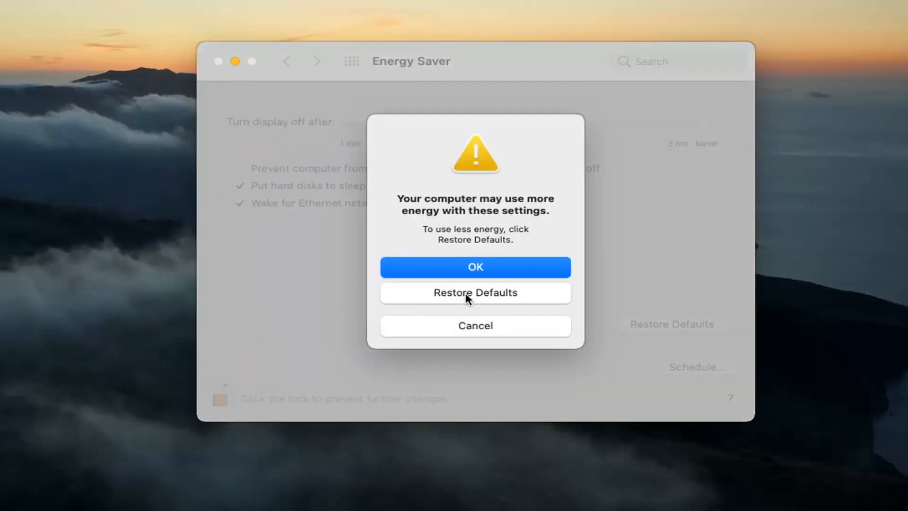
Restore the default energy settings from the more-energy warning dialog.
click(475, 292)
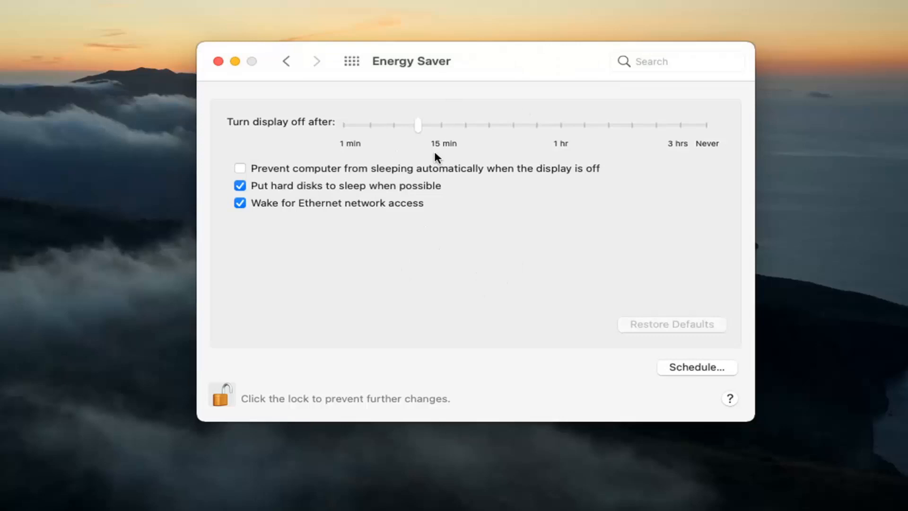
mouse_move(271, 193)
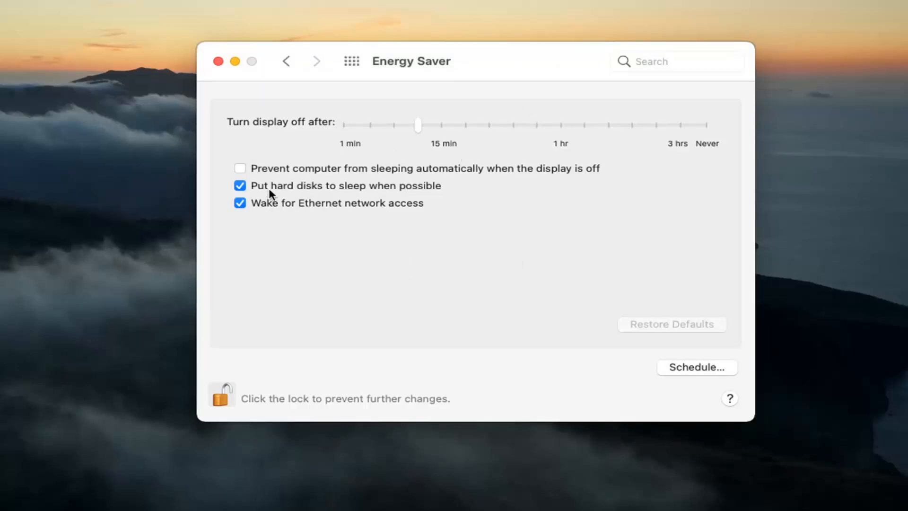
mouse_move(349, 193)
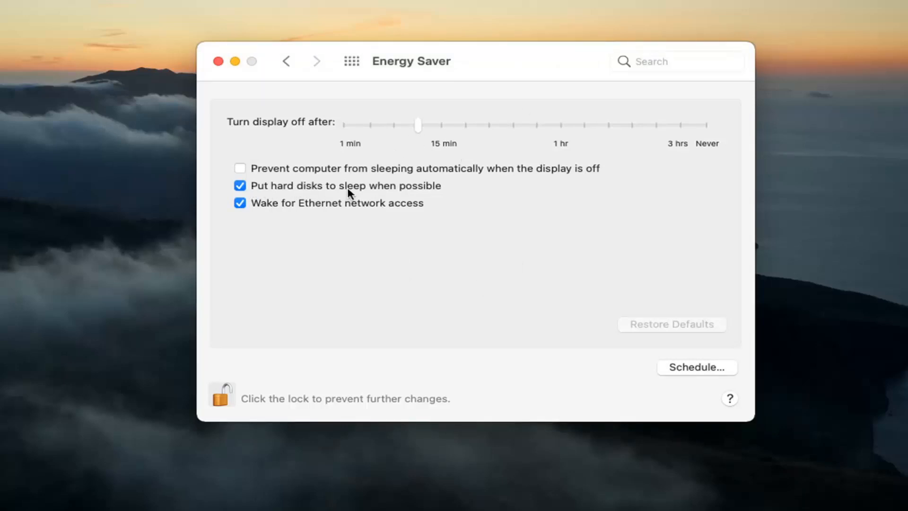
mouse_move(308, 207)
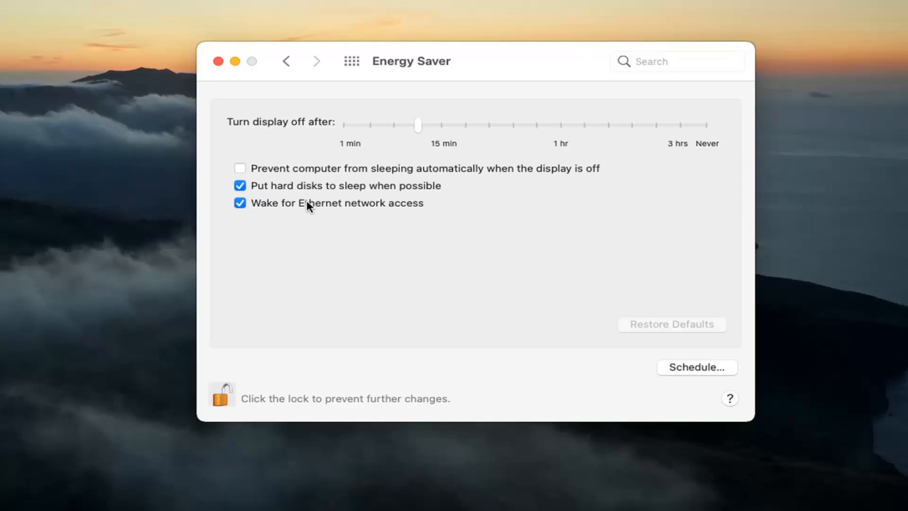
mouse_move(318, 218)
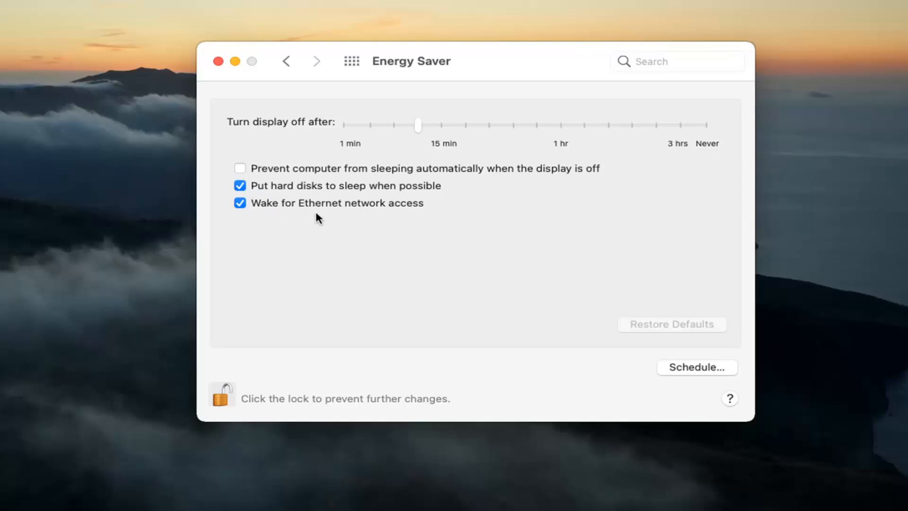
mouse_move(251, 200)
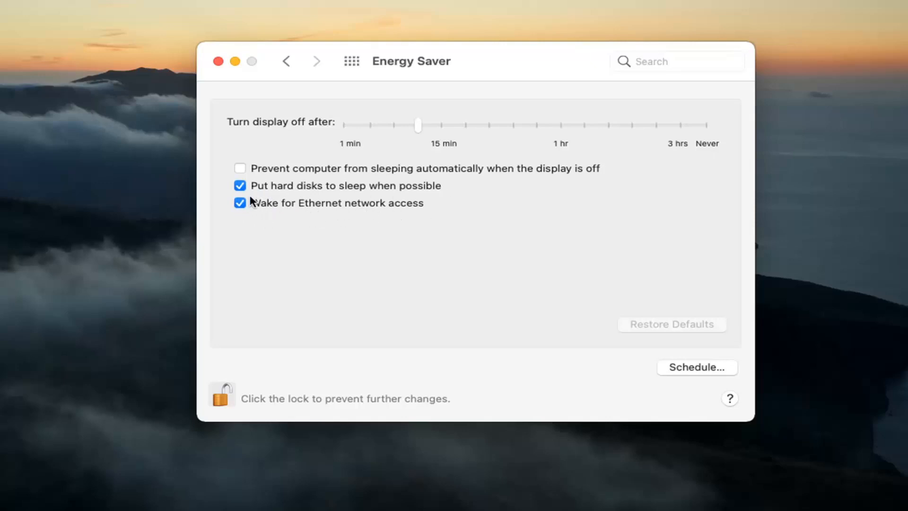
mouse_move(402, 133)
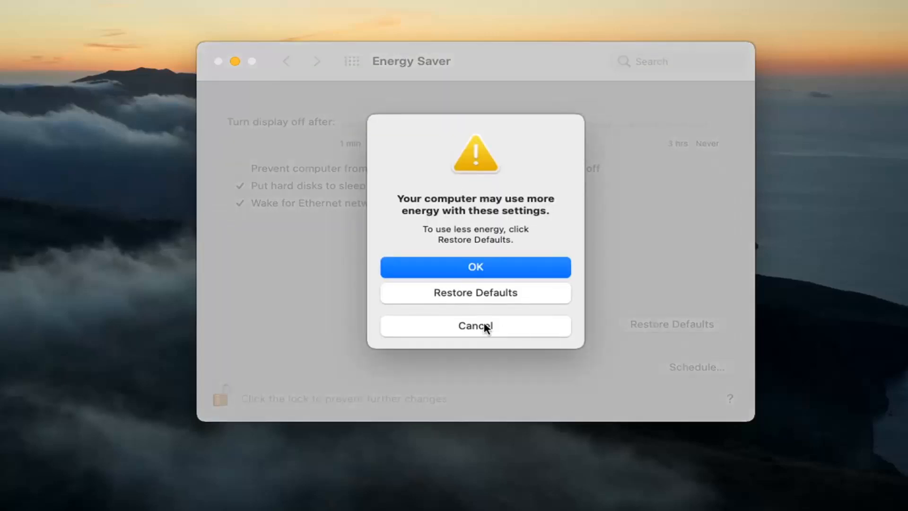
Cancel the warning, leave the display-off delay near 1 min and close System Preferences.
click(474, 325)
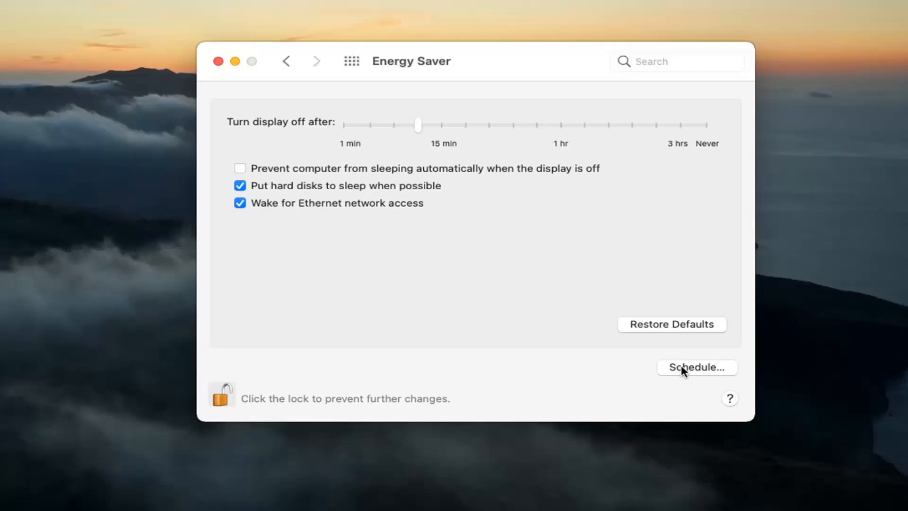
click(697, 366)
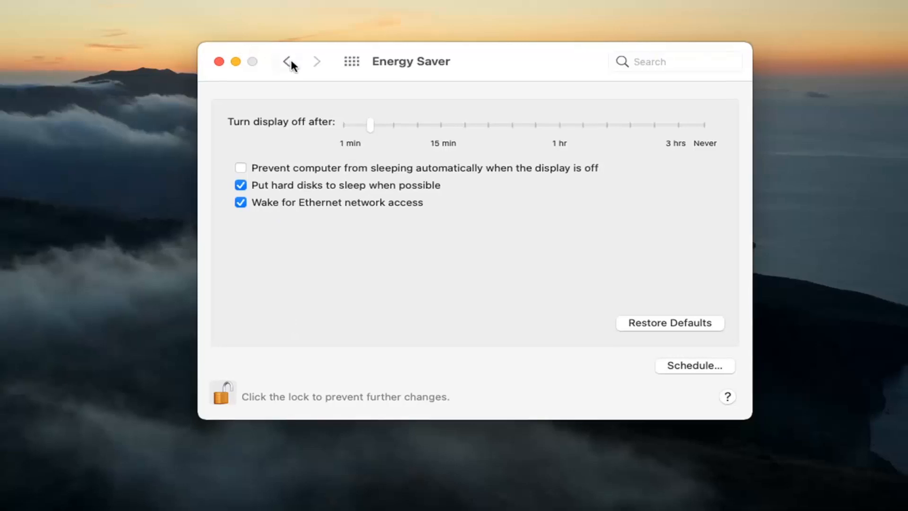
click(289, 63)
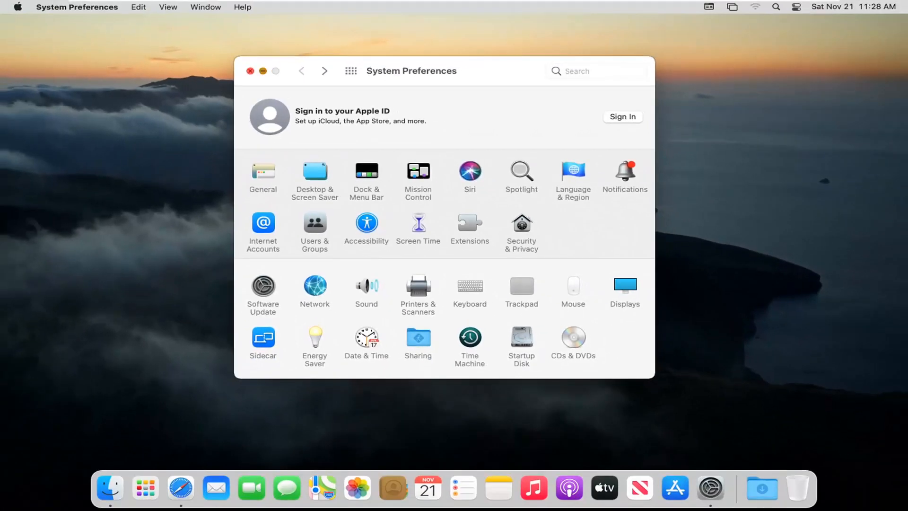
click(249, 70)
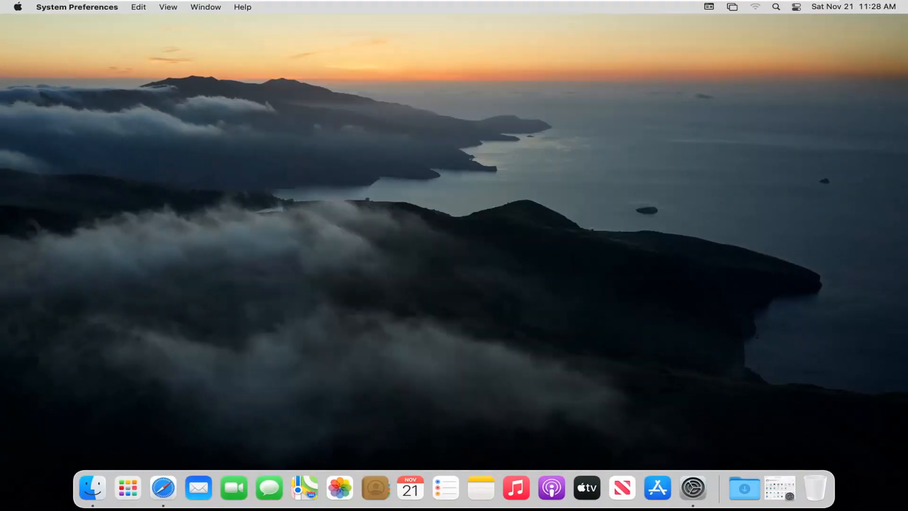